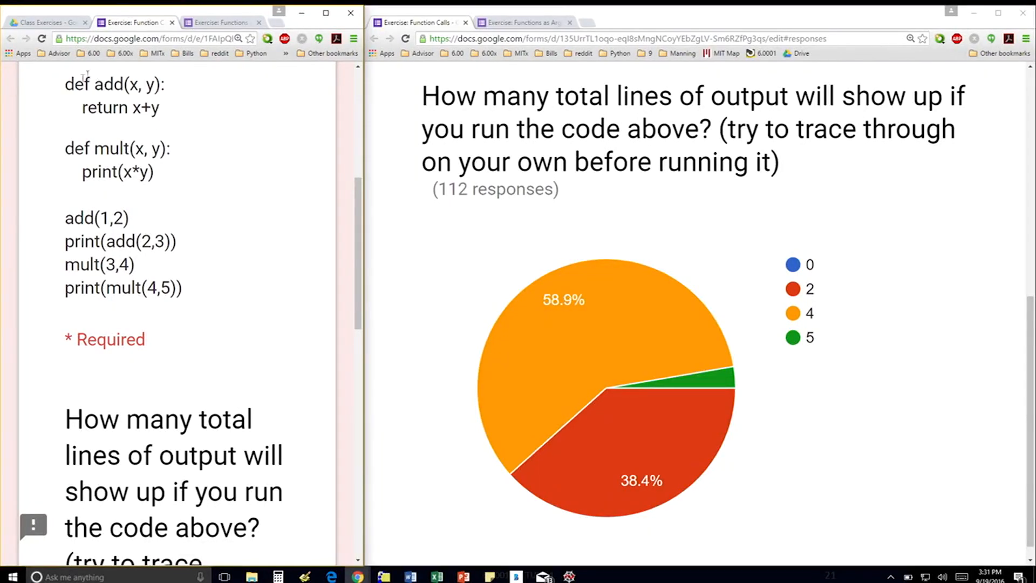
Drag-select the quiz code lines add(1,2) through print(mult(4,5))
{"action": "left_click_drag", "start_coordinate": [64, 84], "coordinate": [159, 107]}
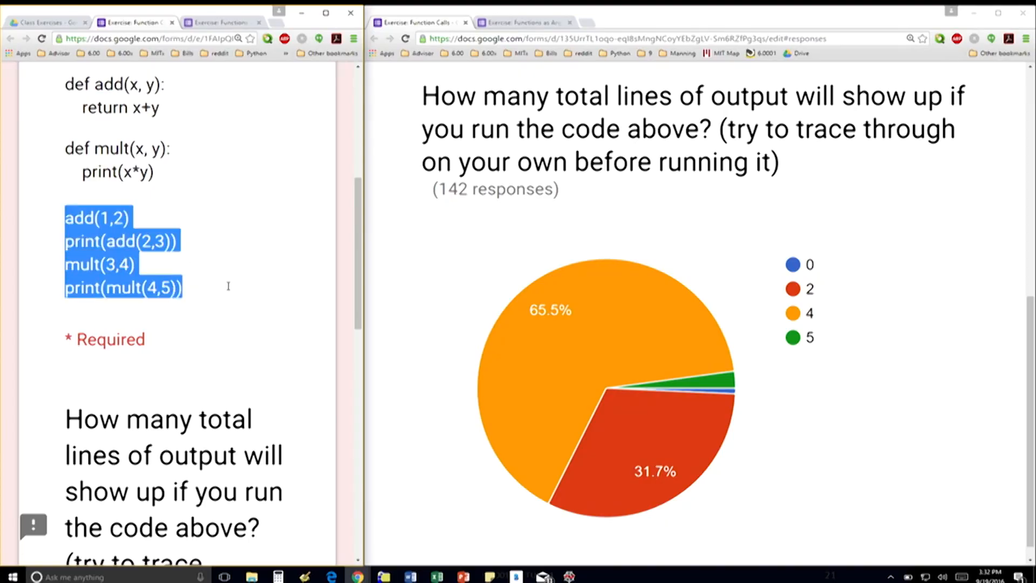
{"action": "scroll", "scroll_direction": "down", "scroll_amount": 3}
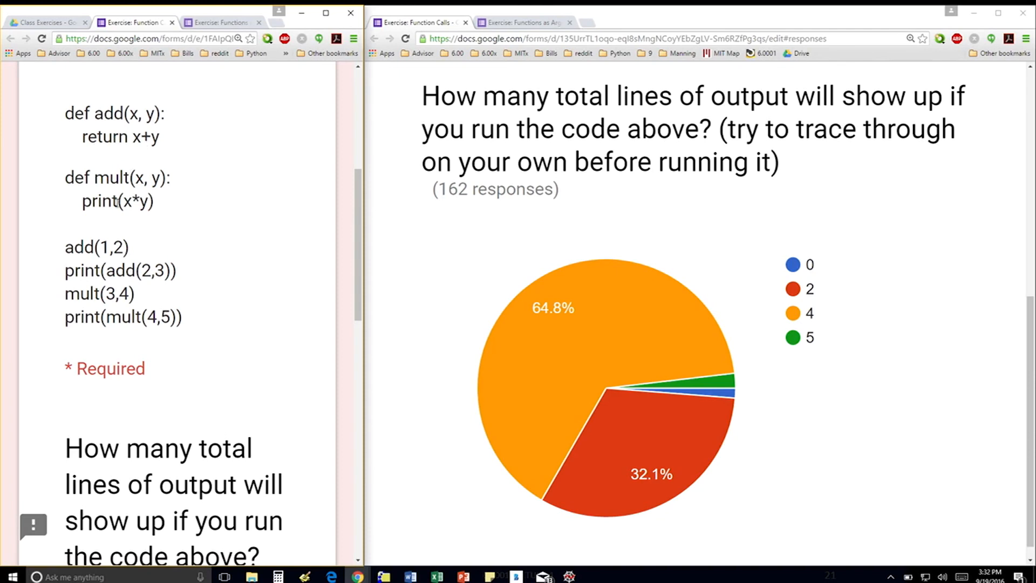
Double-click in the quiz code to highlight the mult(3,4) call
{"action": "double_click", "coordinate": [97, 246]}
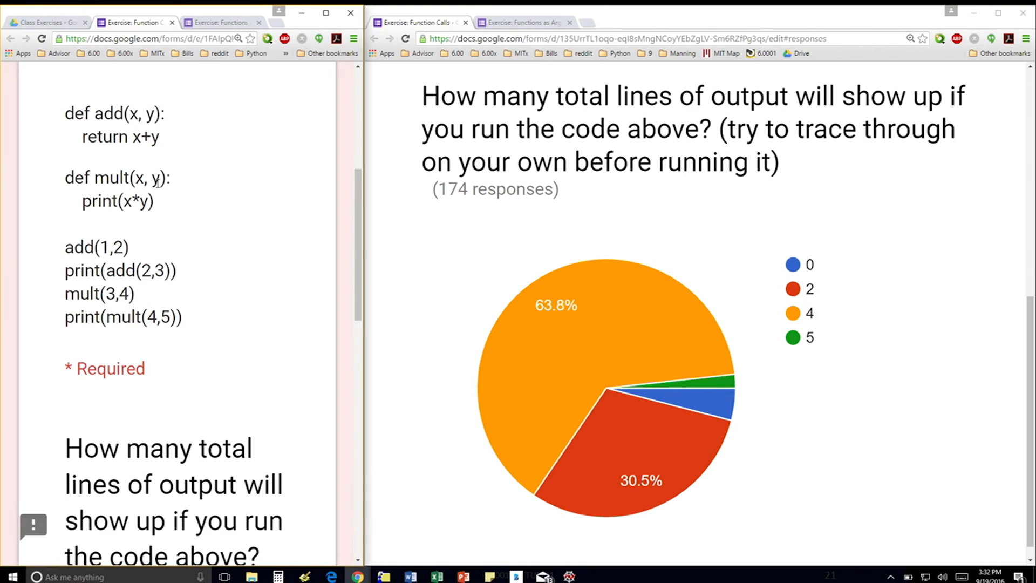
{"action": "double_click", "coordinate": [98, 293]}
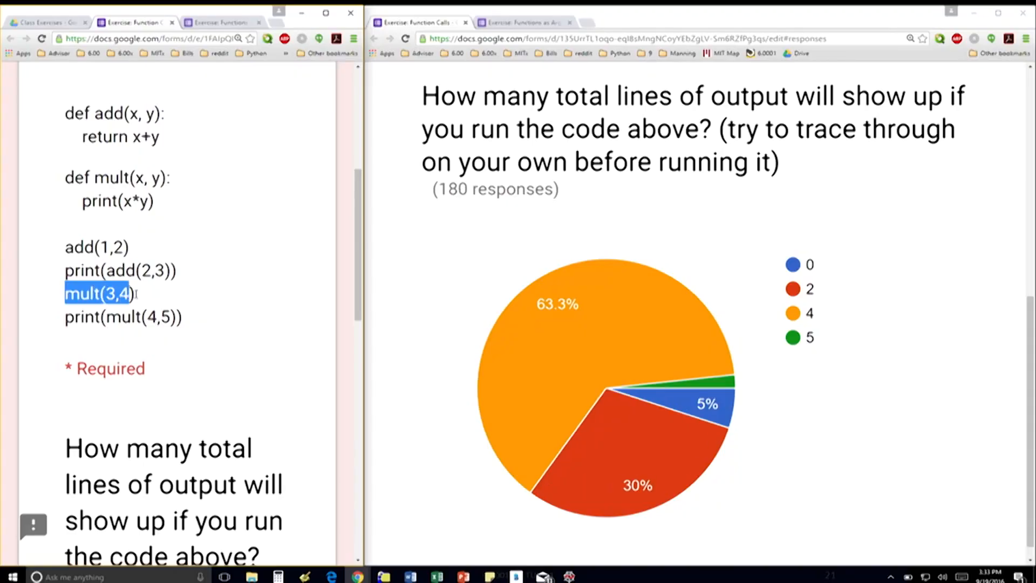